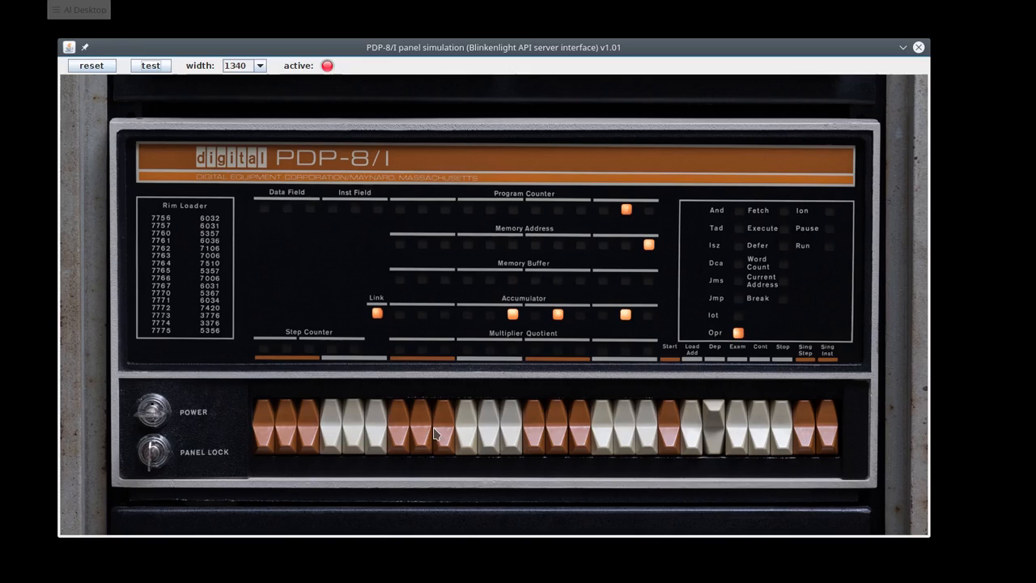
mouse_move(655, 425)
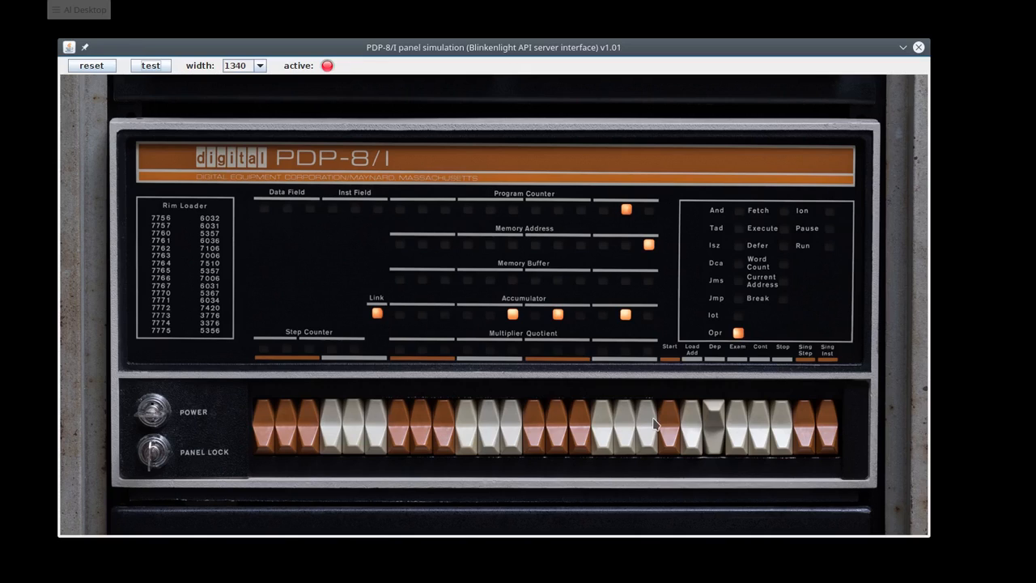
mouse_move(619, 425)
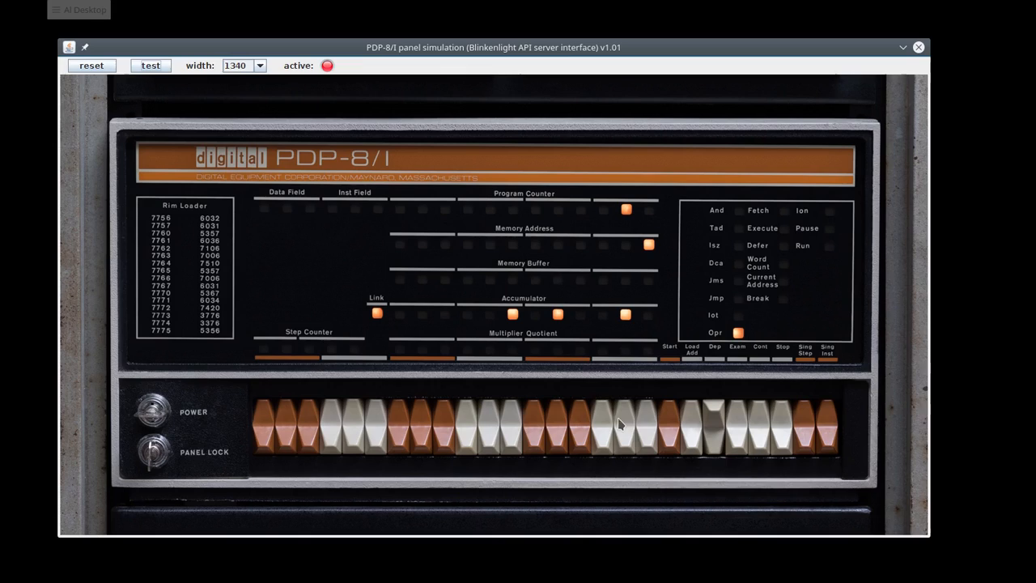
mouse_move(413, 424)
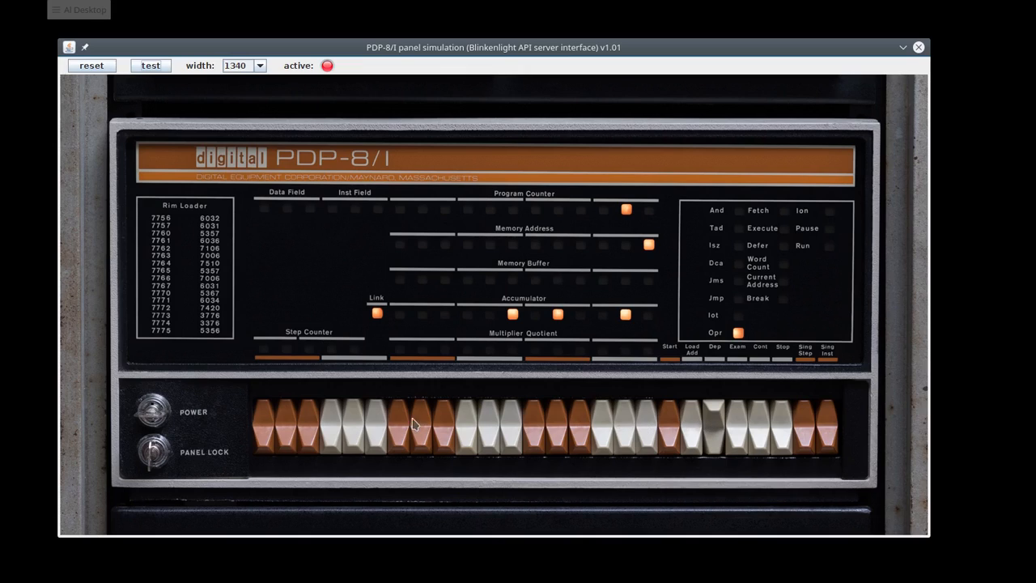
mouse_move(396, 429)
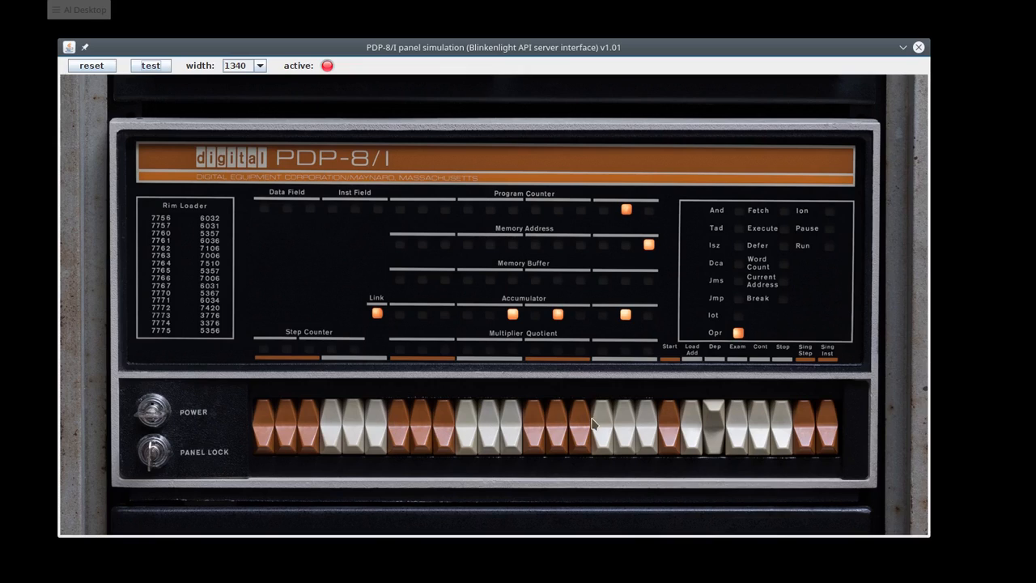
mouse_move(815, 414)
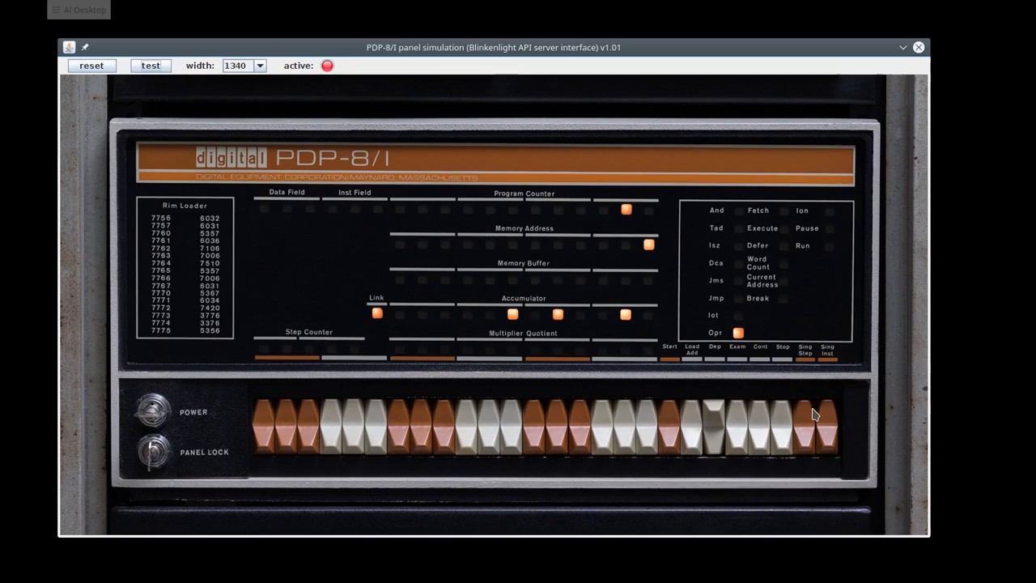
mouse_move(816, 429)
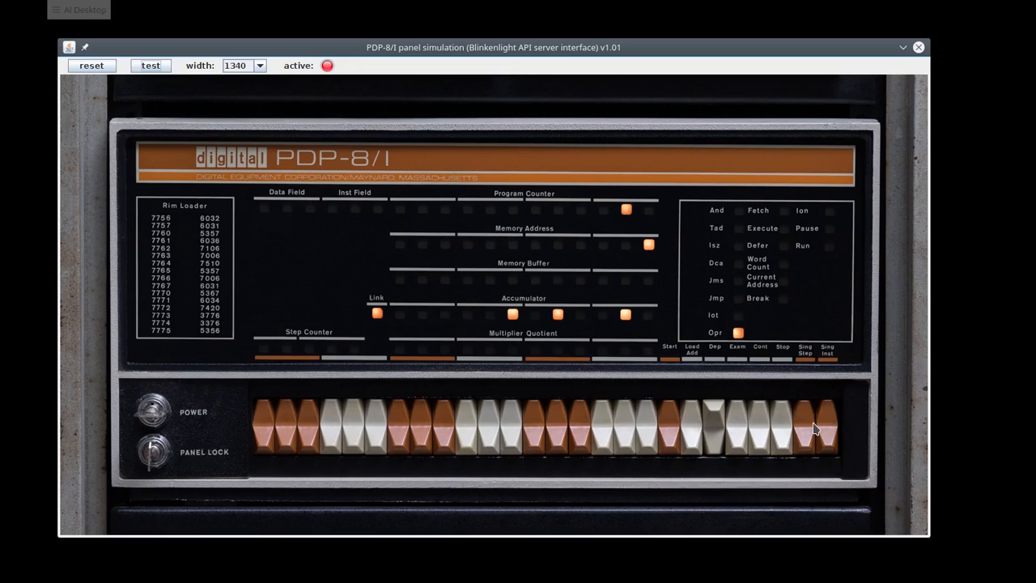
mouse_move(678, 425)
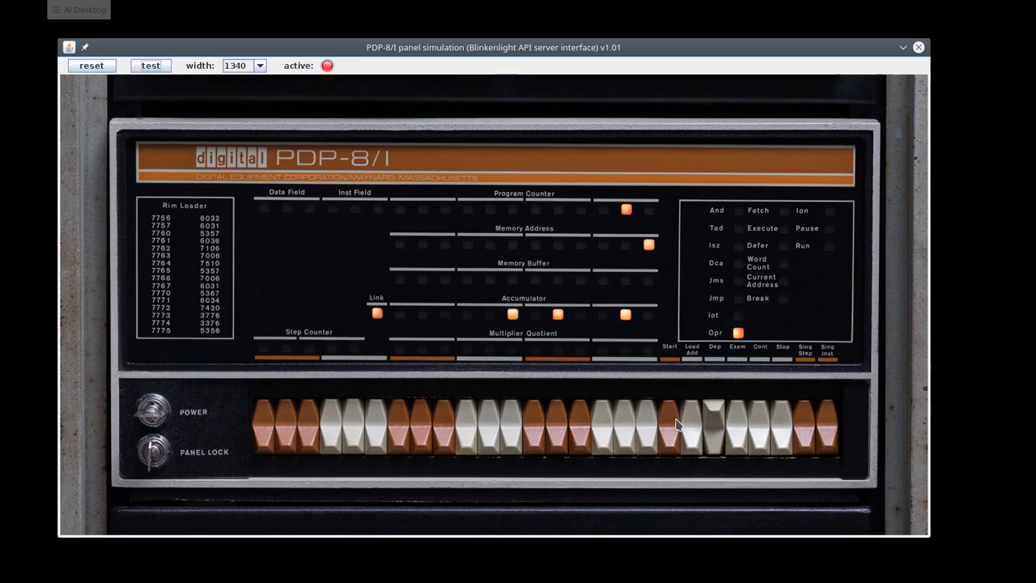
mouse_move(441, 427)
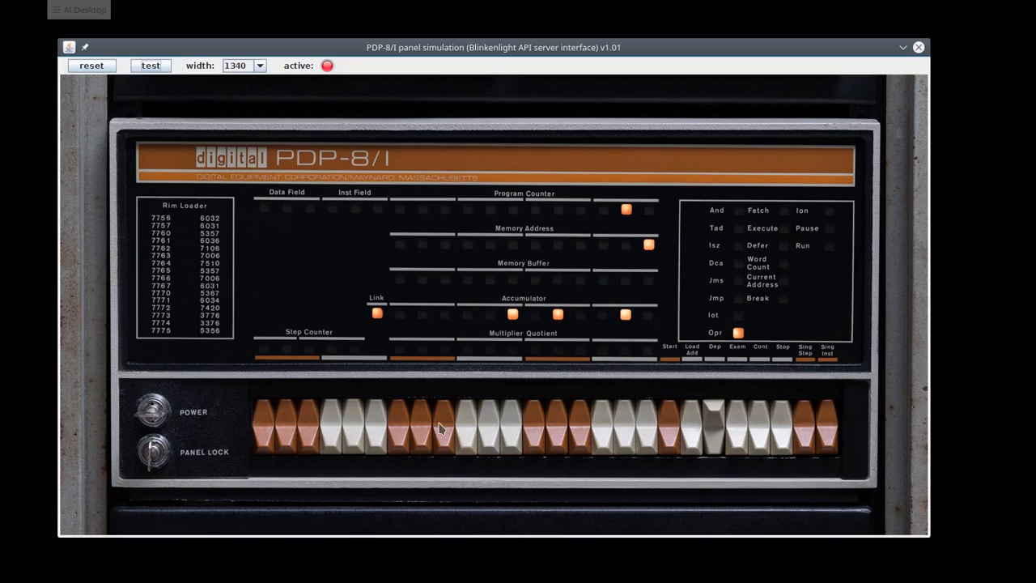
mouse_move(390, 430)
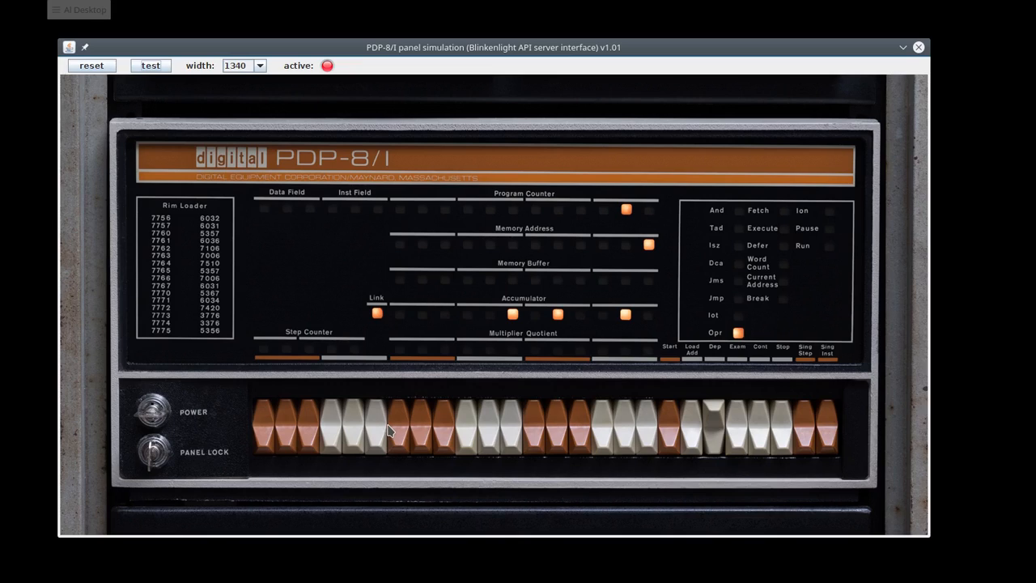
mouse_move(405, 443)
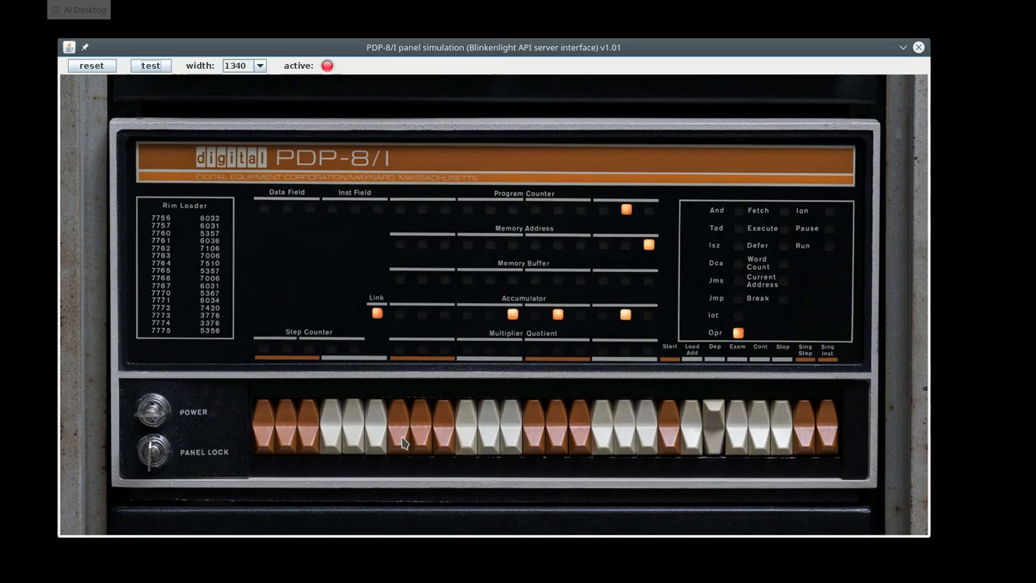
Step: Clear the switch register and load address 0000 into the Program Counter
click(409, 425)
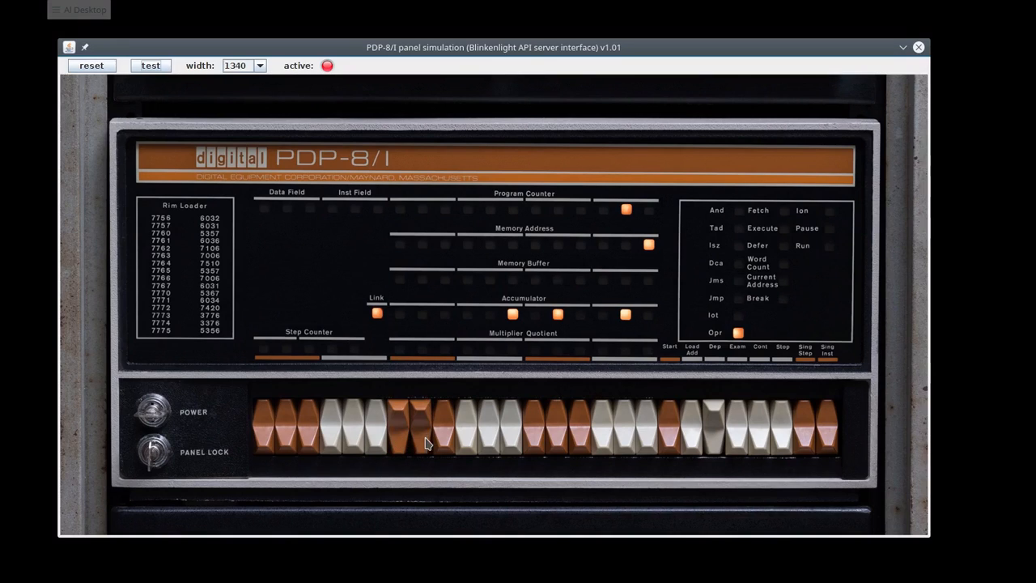
click(421, 437)
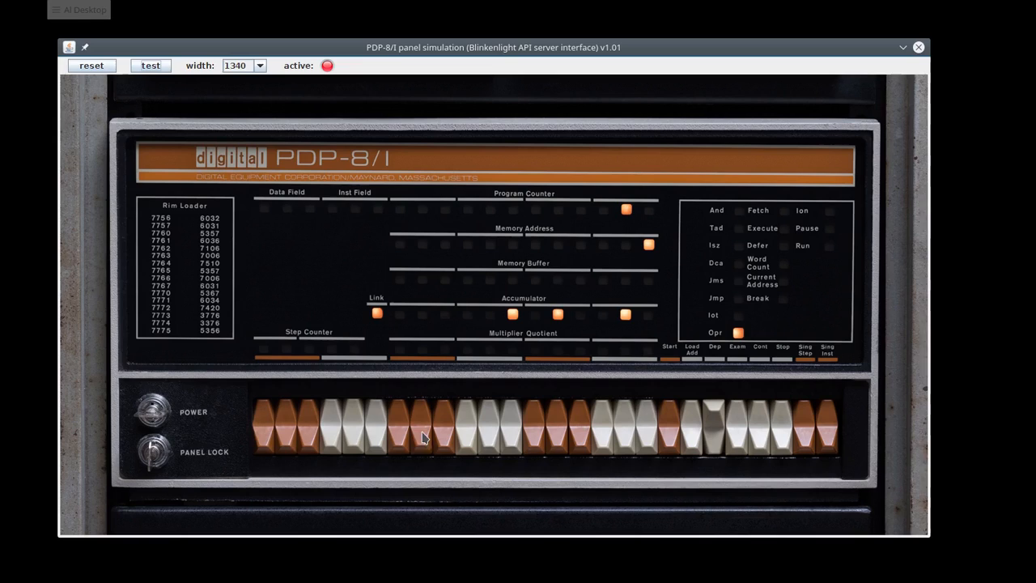
mouse_move(437, 419)
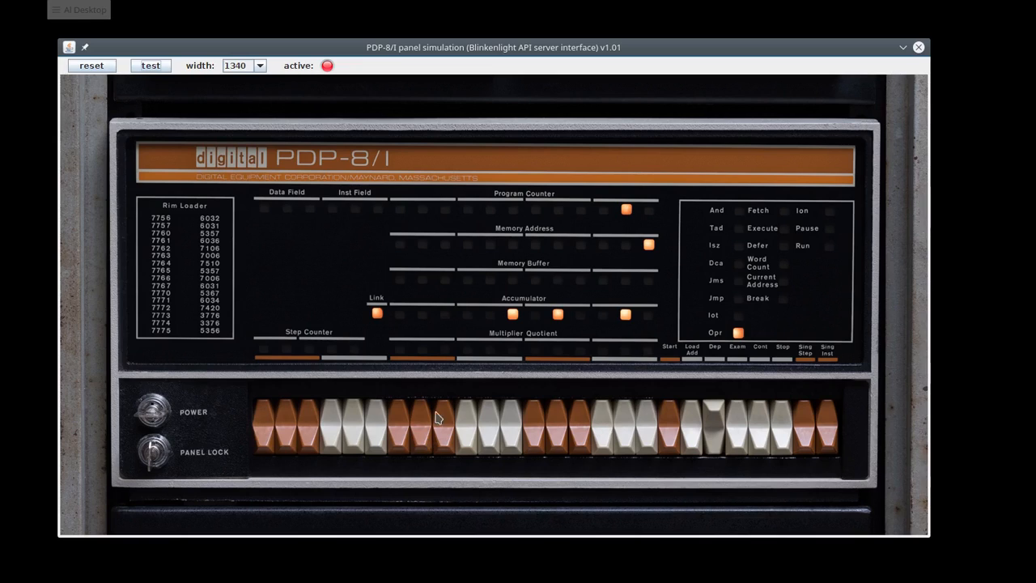
mouse_move(591, 432)
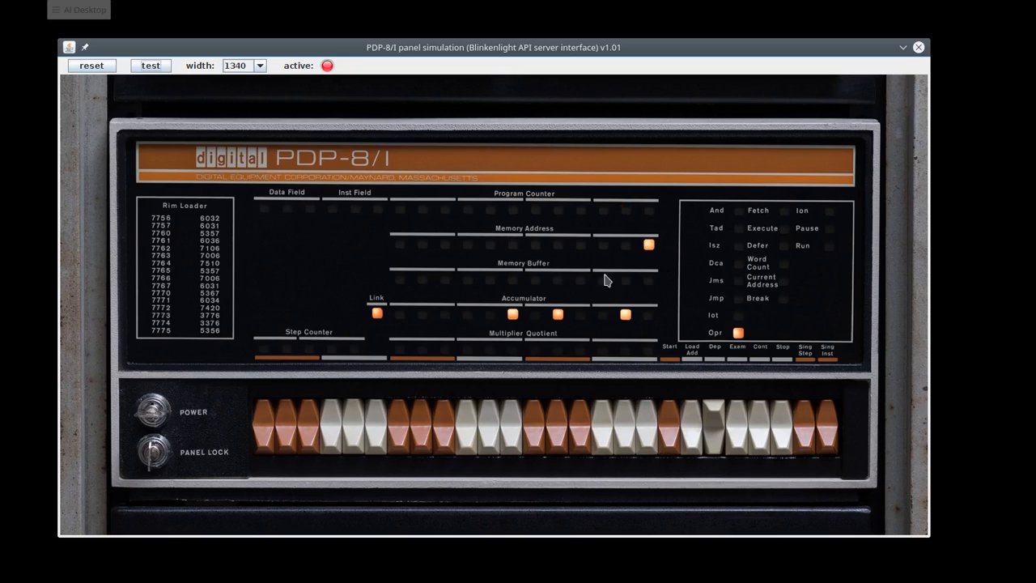
mouse_move(427, 373)
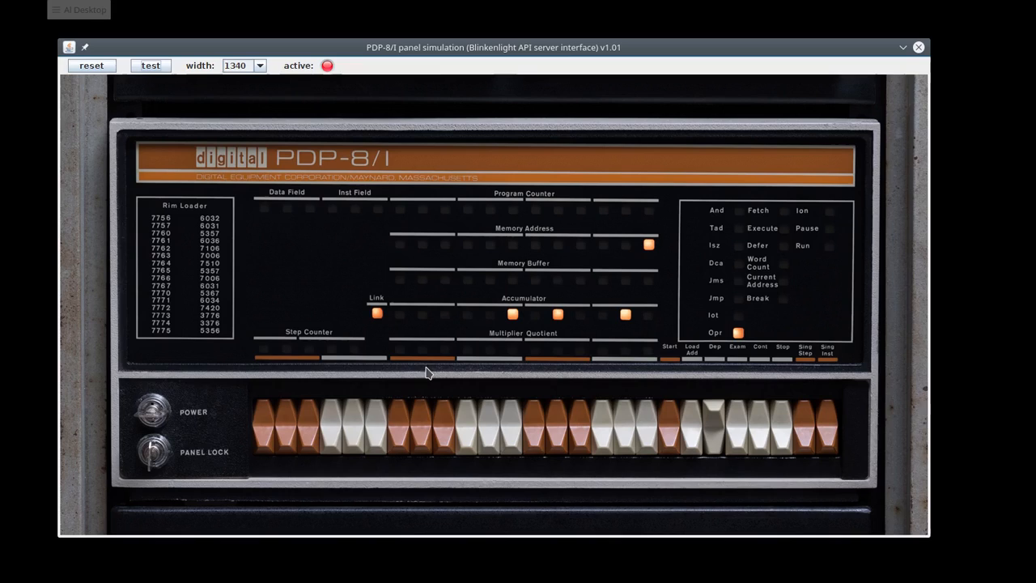
mouse_move(343, 447)
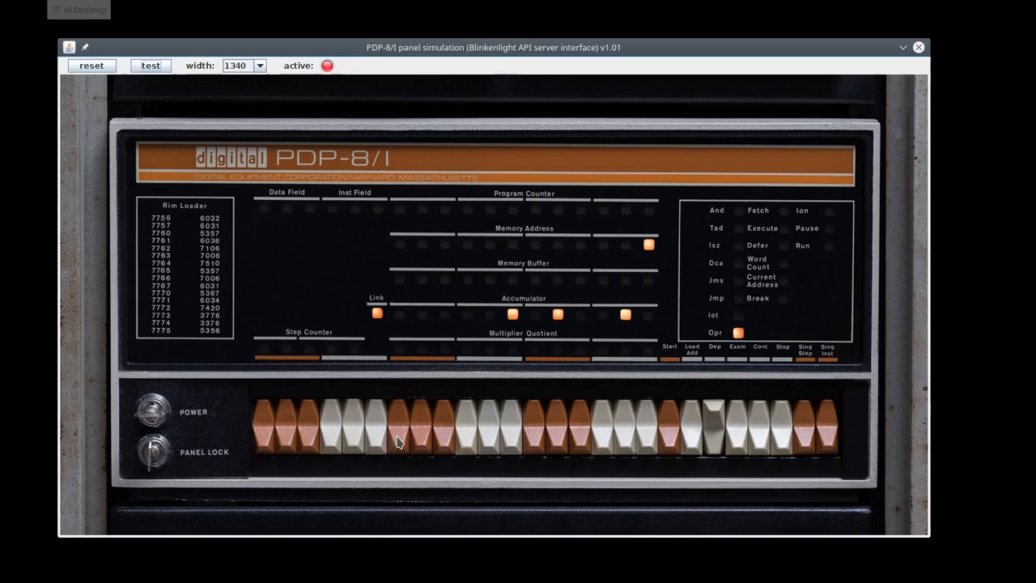
Step: Examine address 0000 so the Memory Buffer shows 7301
click(413, 432)
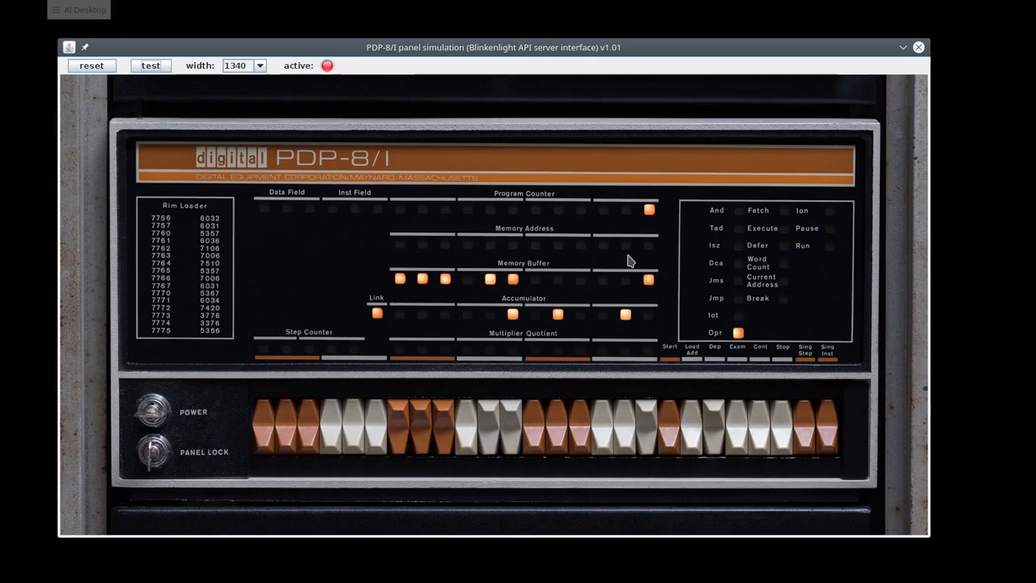
mouse_move(605, 288)
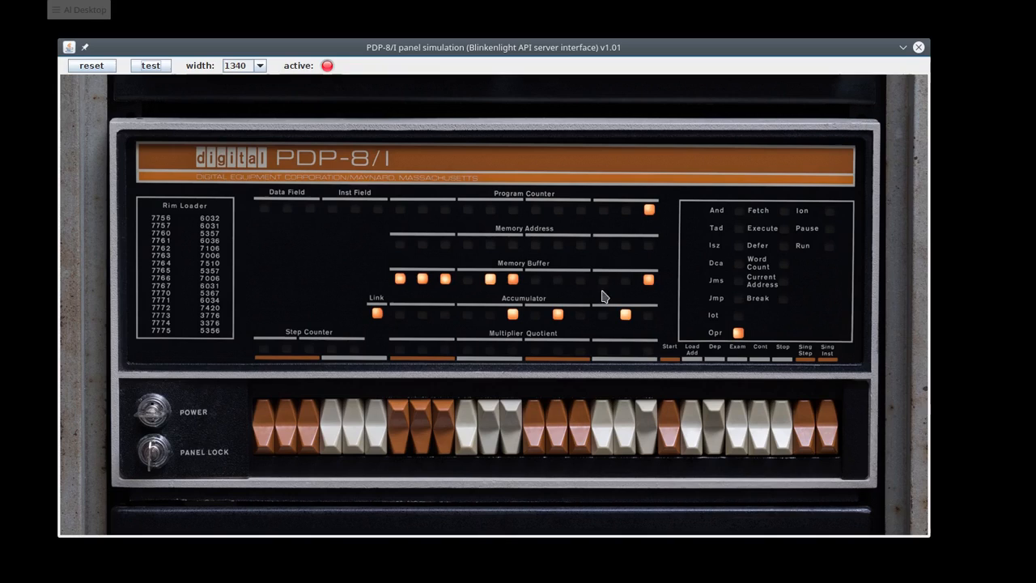
mouse_move(408, 429)
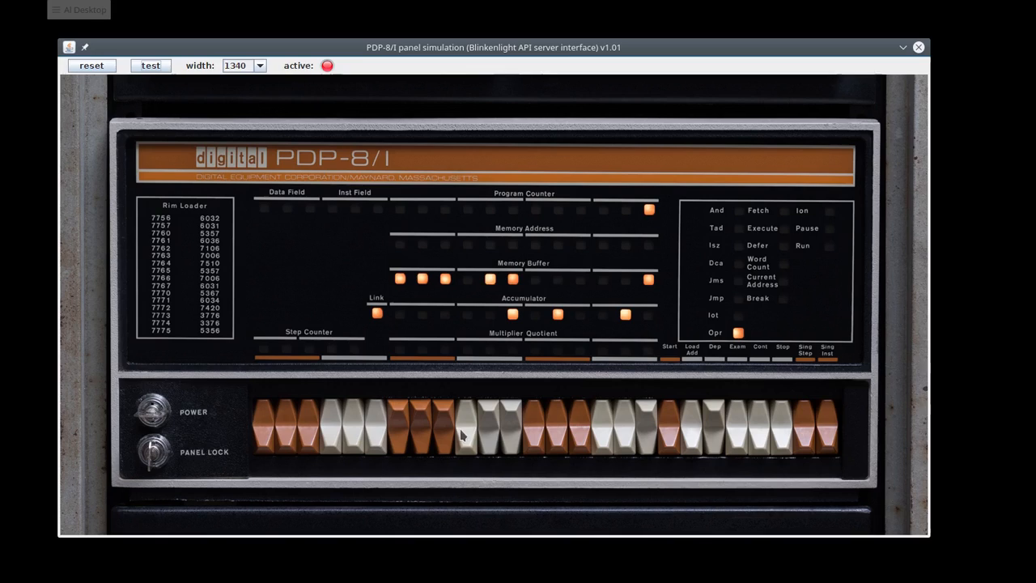
mouse_move(473, 439)
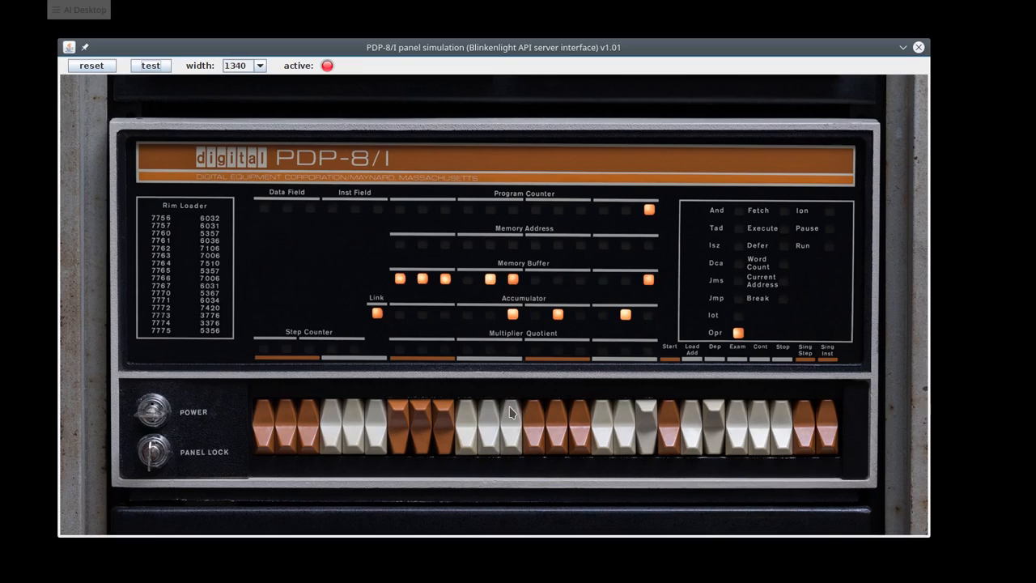
mouse_move(591, 415)
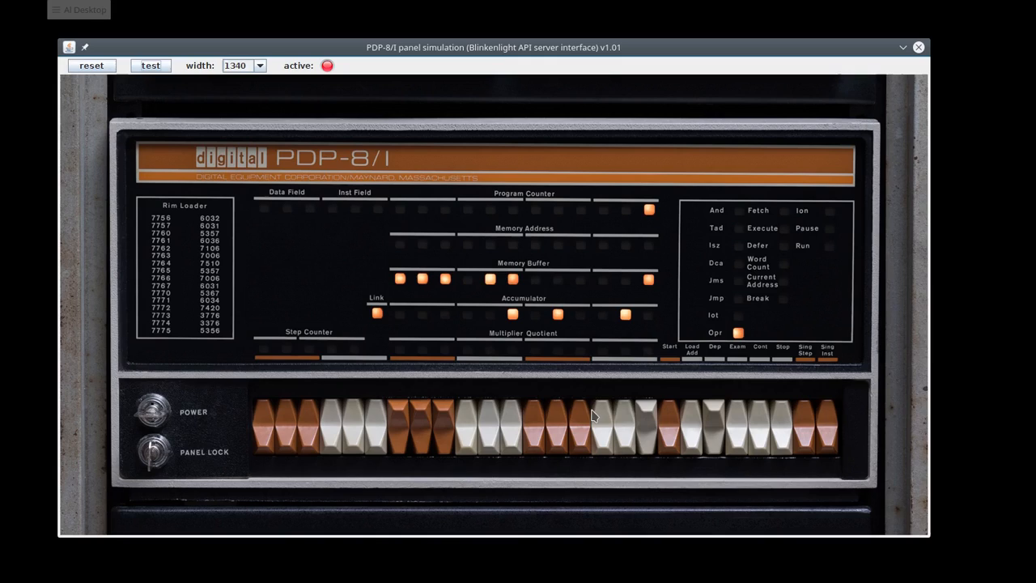
mouse_move(645, 411)
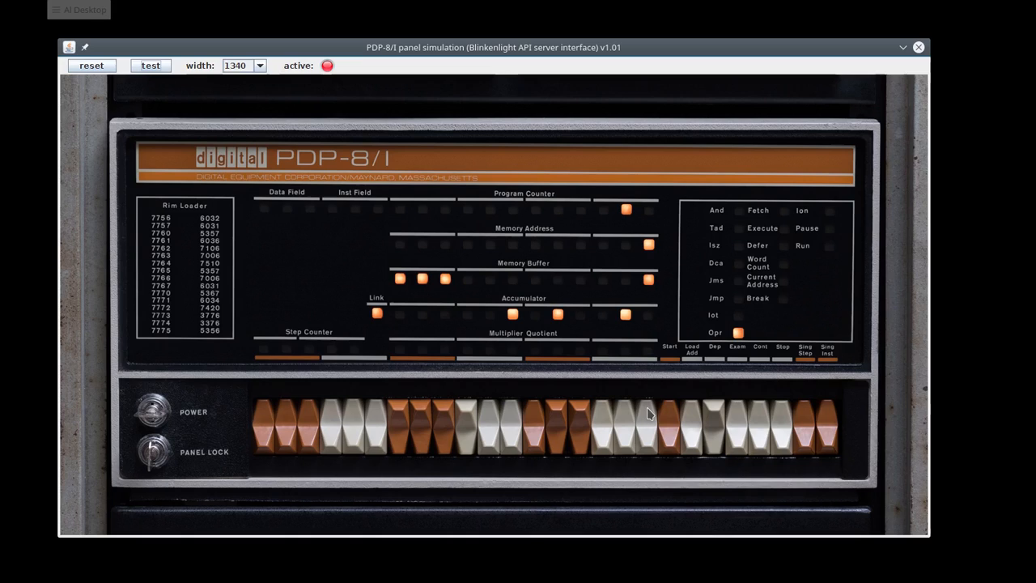
mouse_move(710, 411)
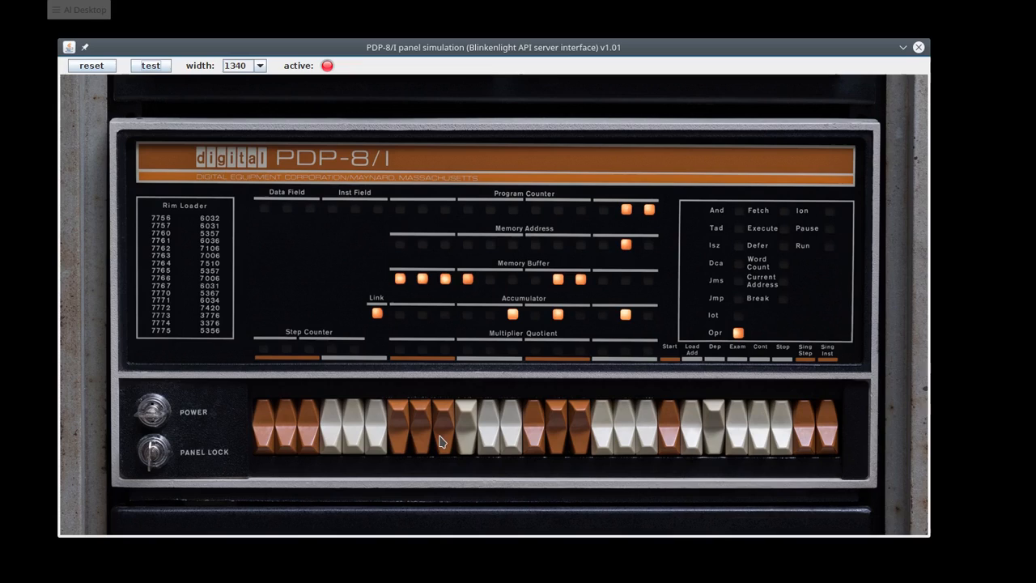
mouse_move(547, 433)
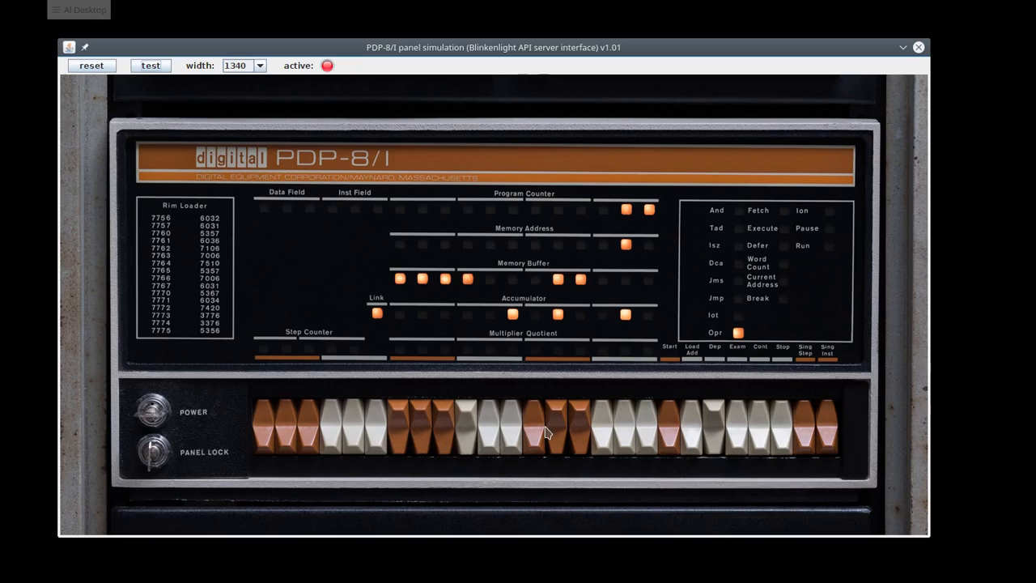
Step: Examine successive addresses 0001–0004, confirming address 0004 holds 5001
click(554, 421)
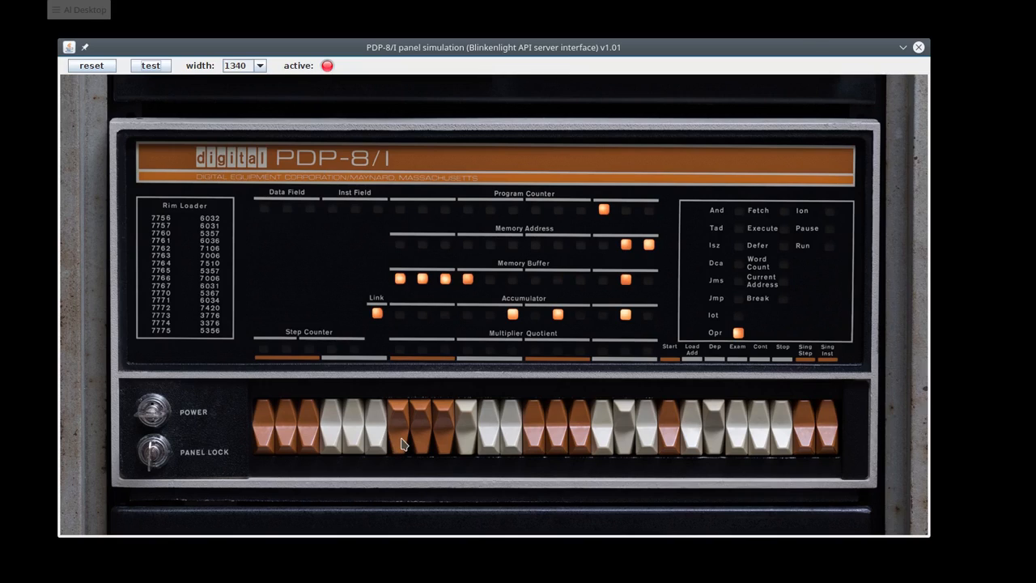
mouse_move(404, 422)
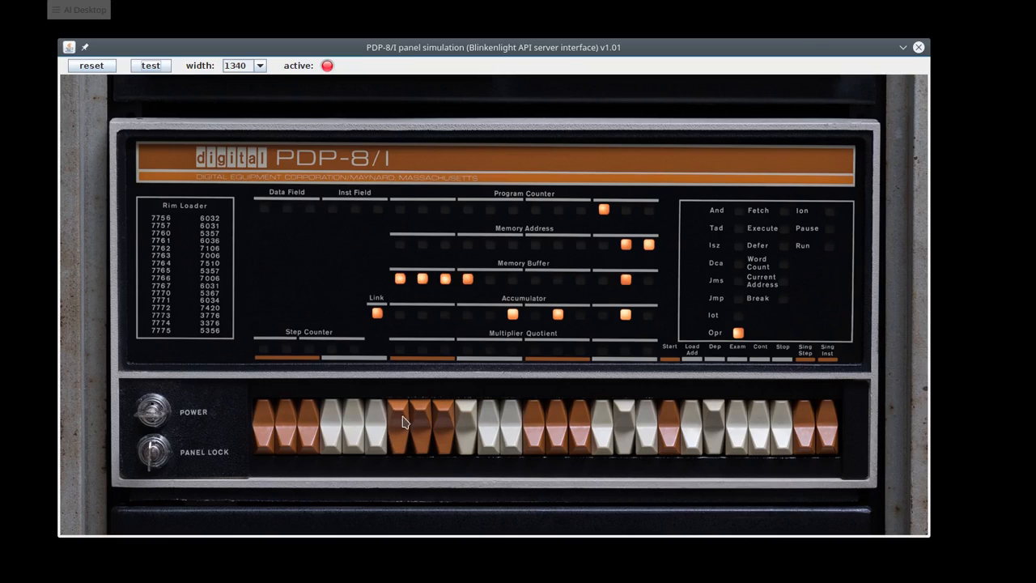
click(421, 425)
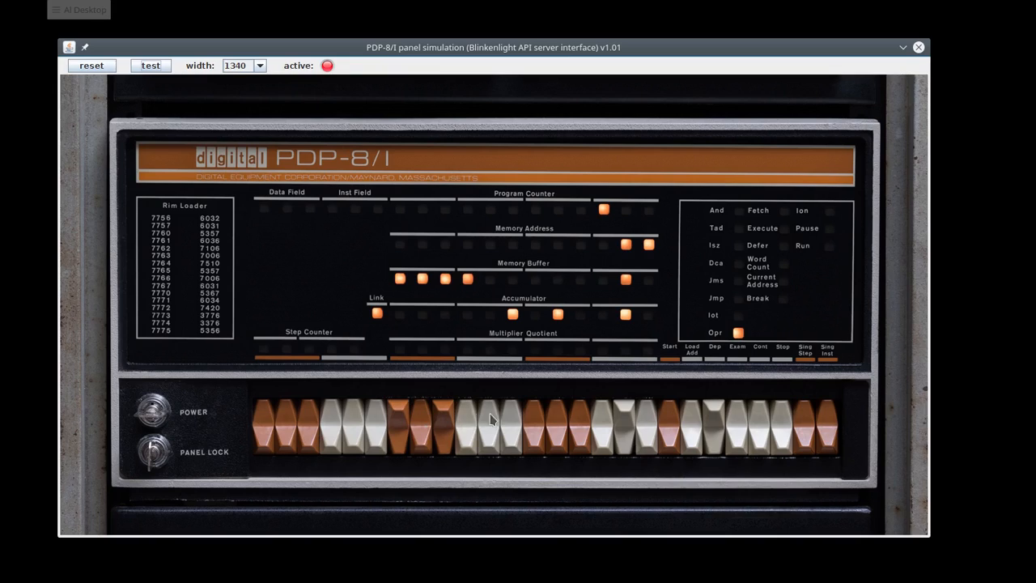
mouse_move(569, 413)
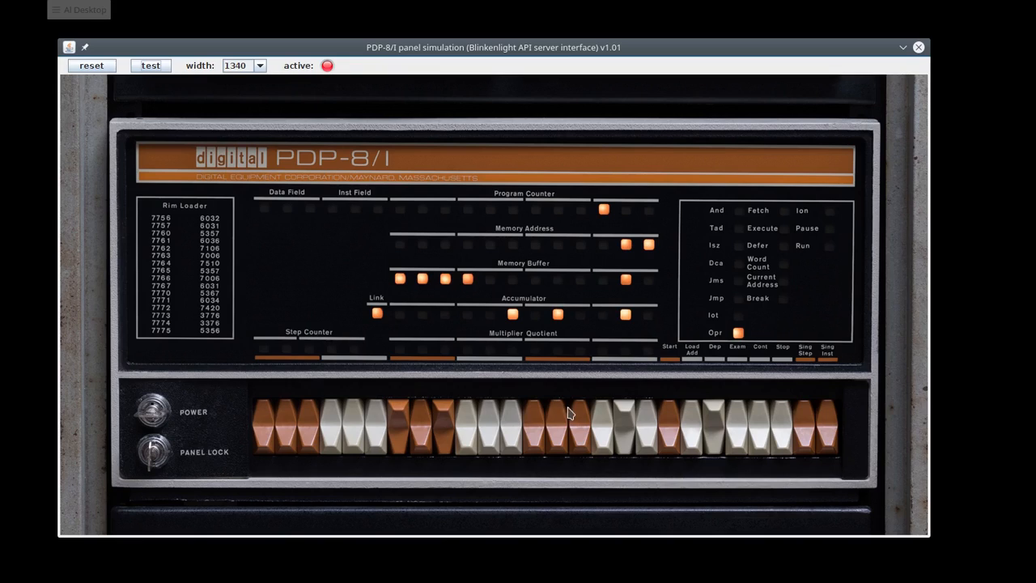
click(640, 425)
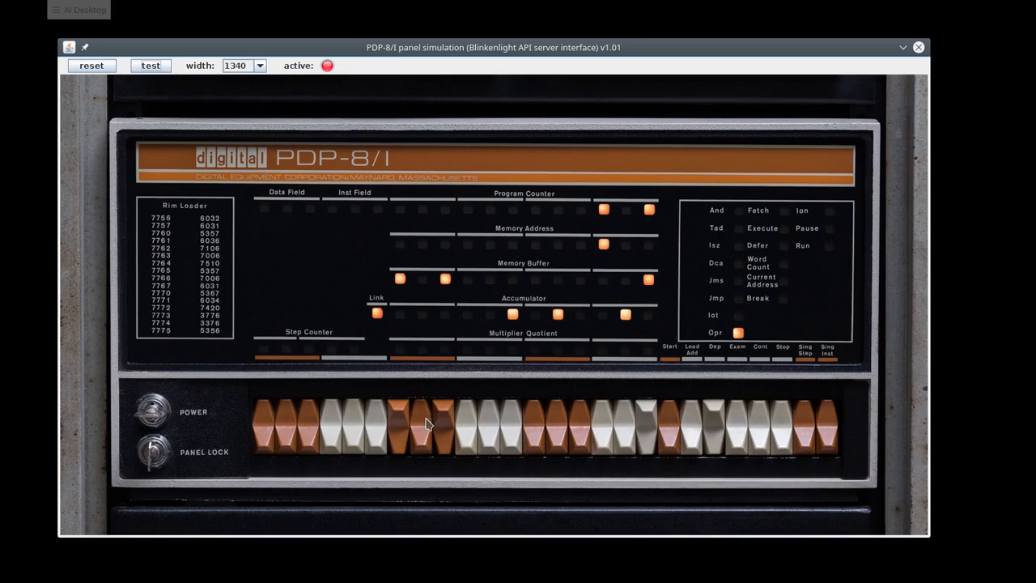
mouse_move(401, 420)
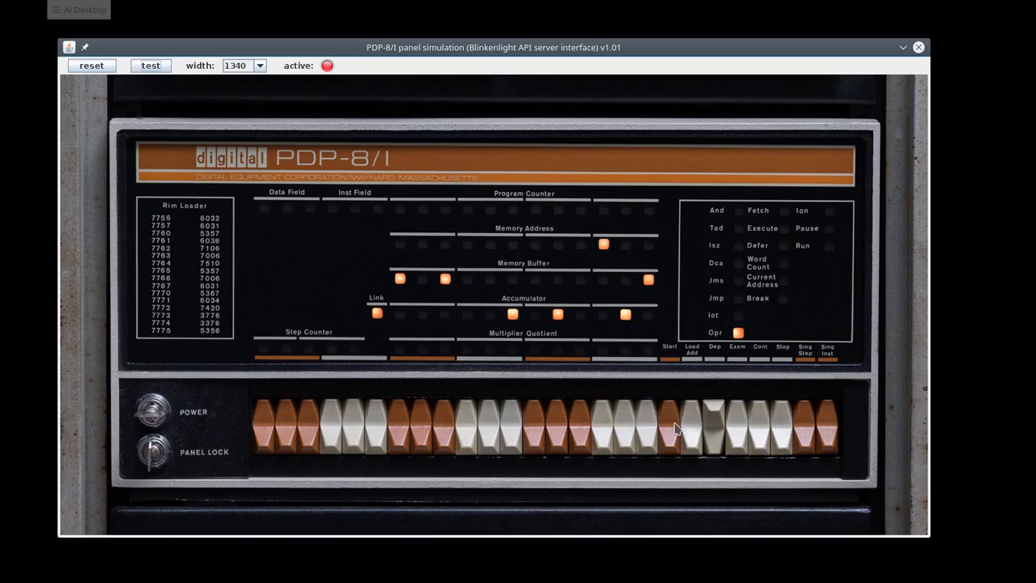
mouse_move(672, 441)
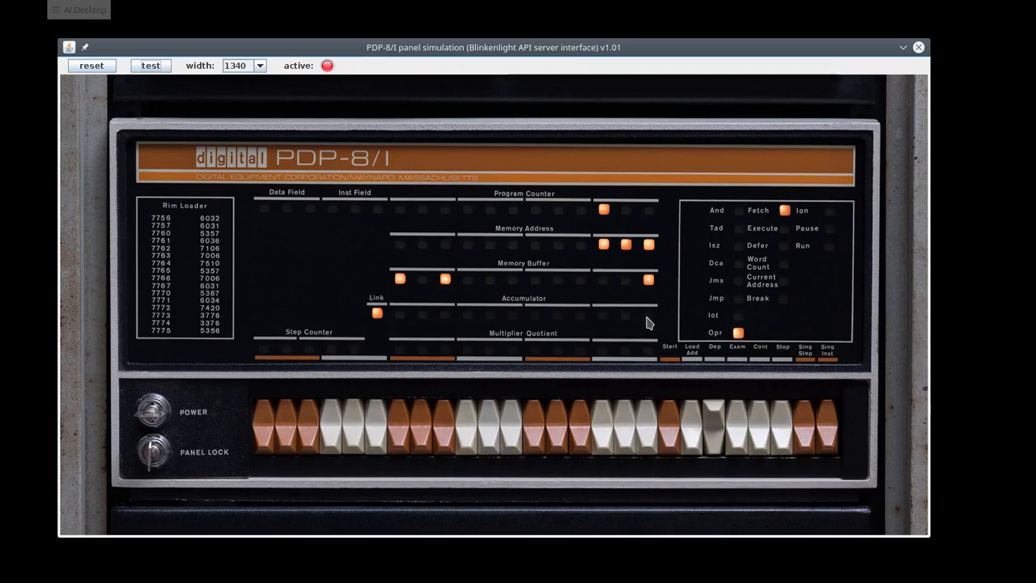
mouse_move(672, 418)
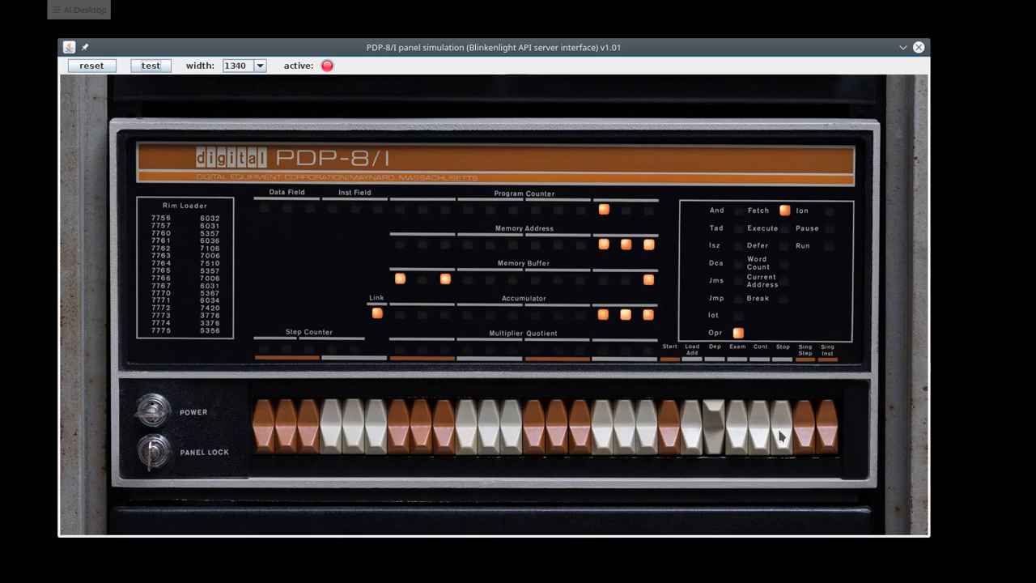
mouse_move(830, 447)
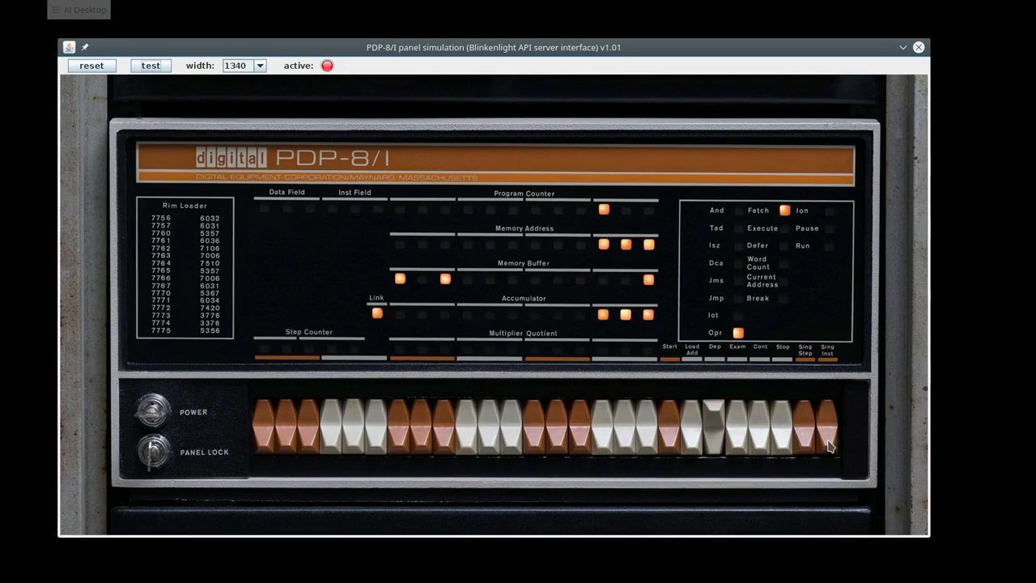
Step: Single-step the counting loop with Cont until the Accumulator reaches 0017
click(821, 425)
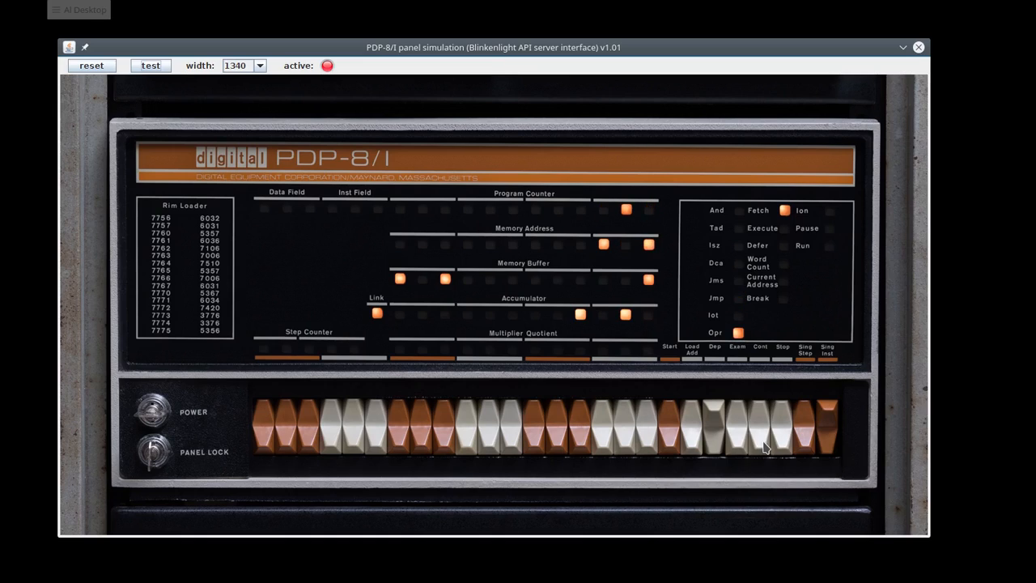
click(756, 425)
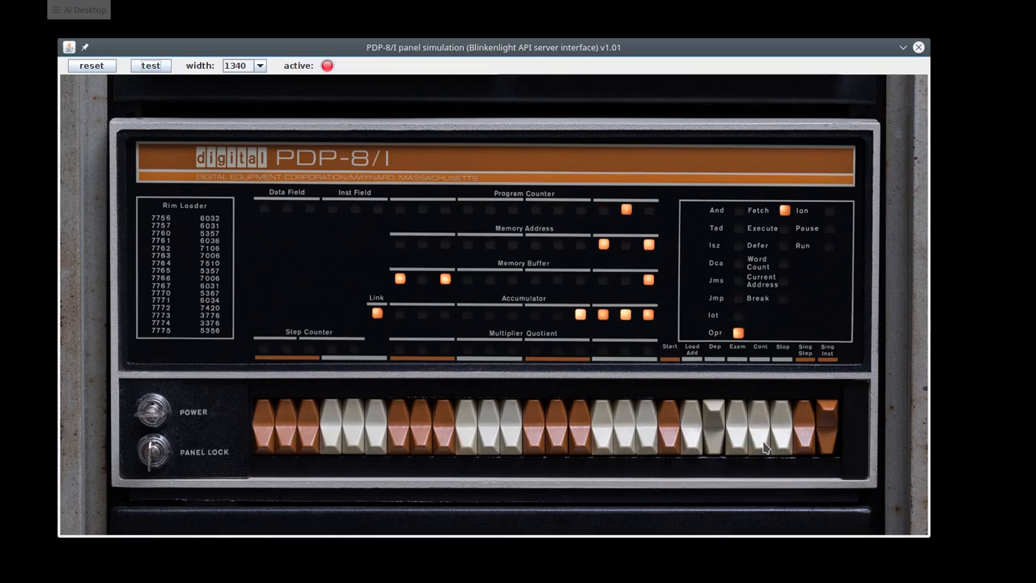
mouse_move(719, 423)
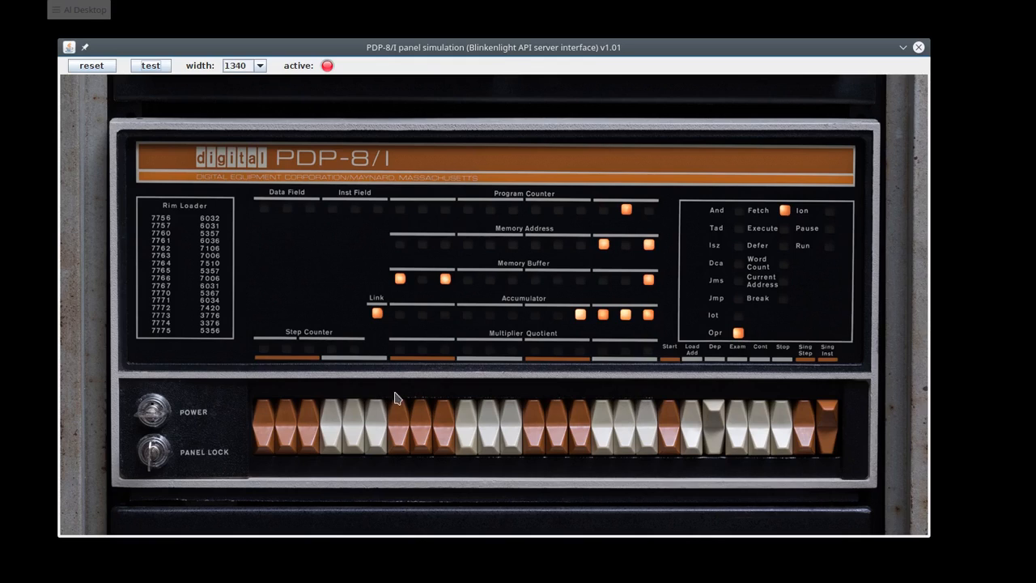
mouse_move(613, 402)
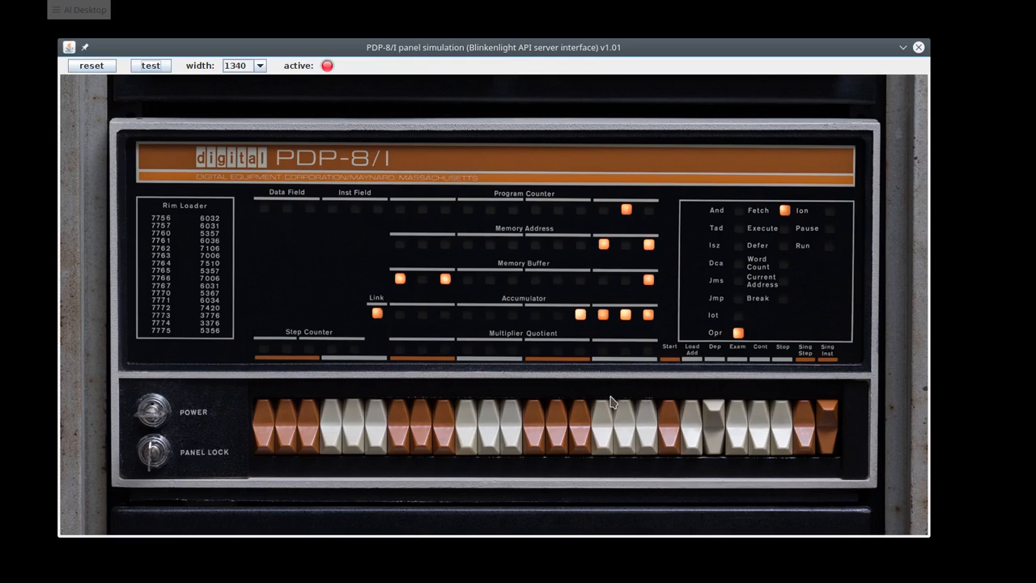